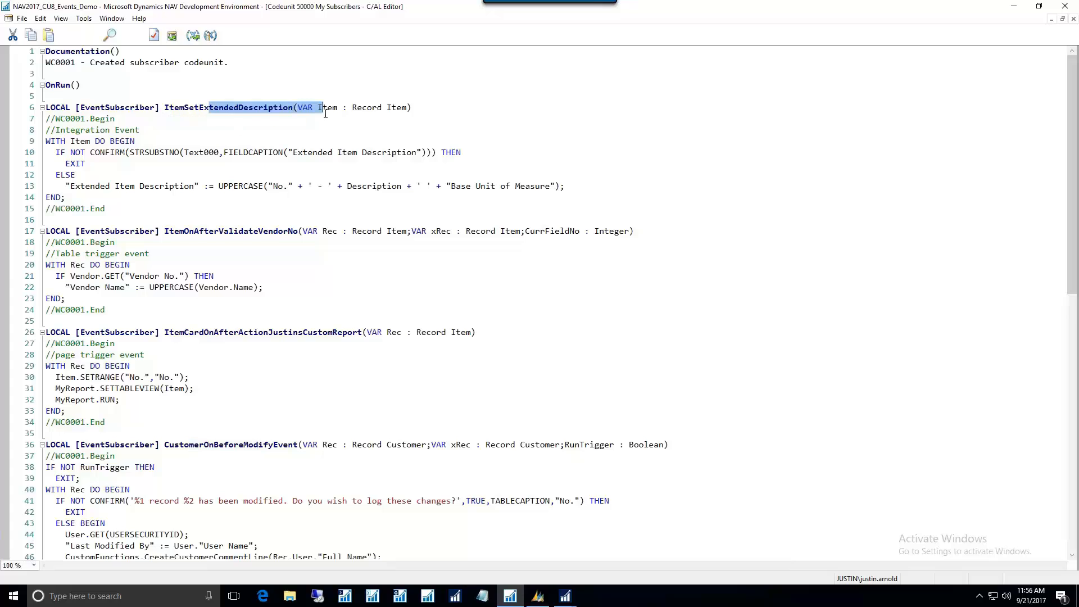
Select the subscriber function's name in codeunit 50000 My Subscribers
double_click(260, 231)
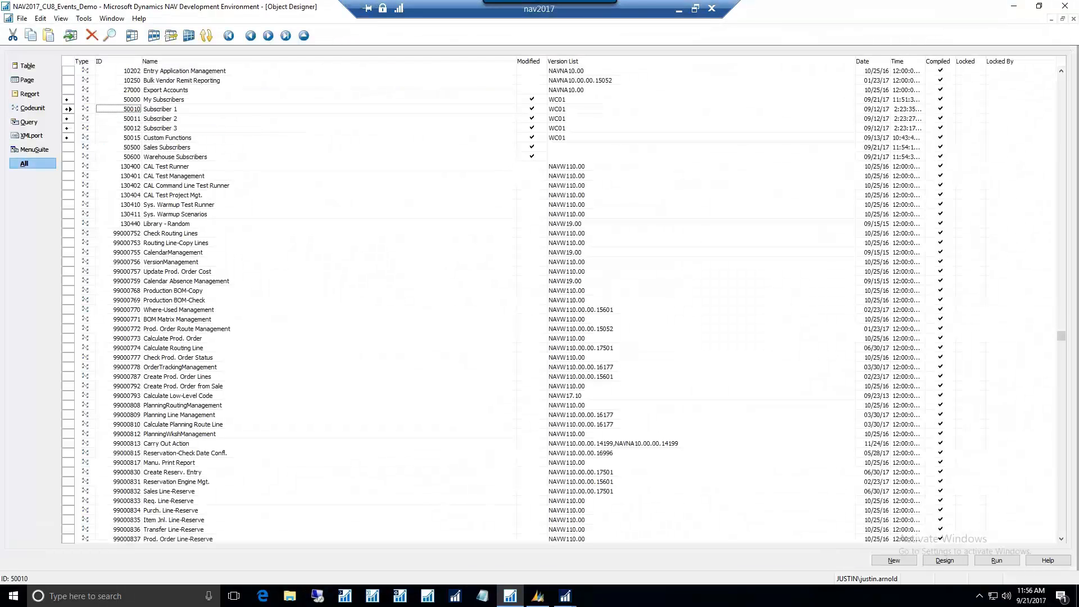
left_click(943, 560)
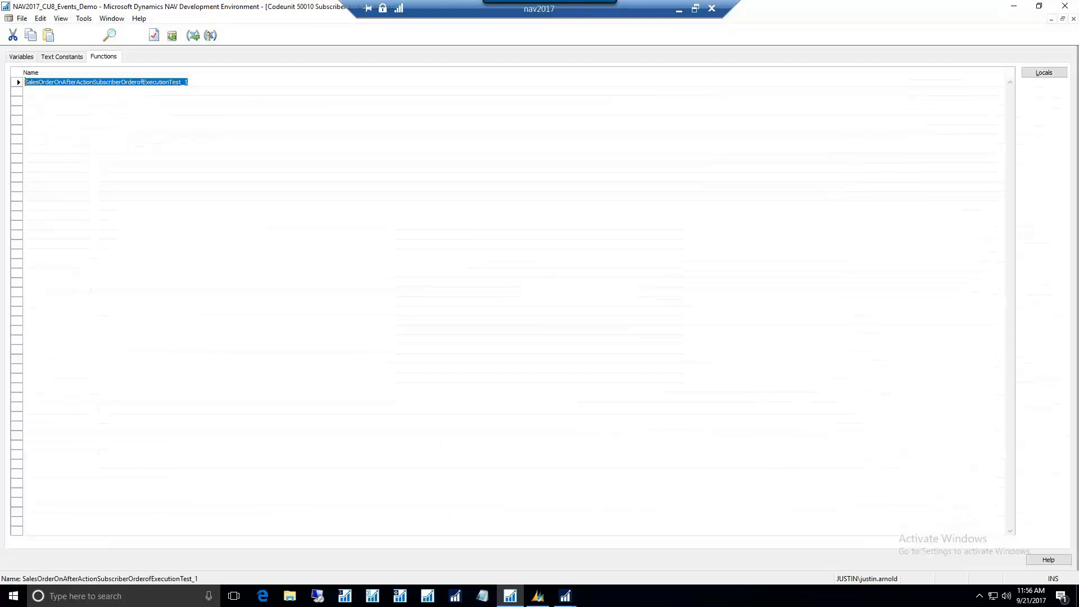
double_click(105, 81)
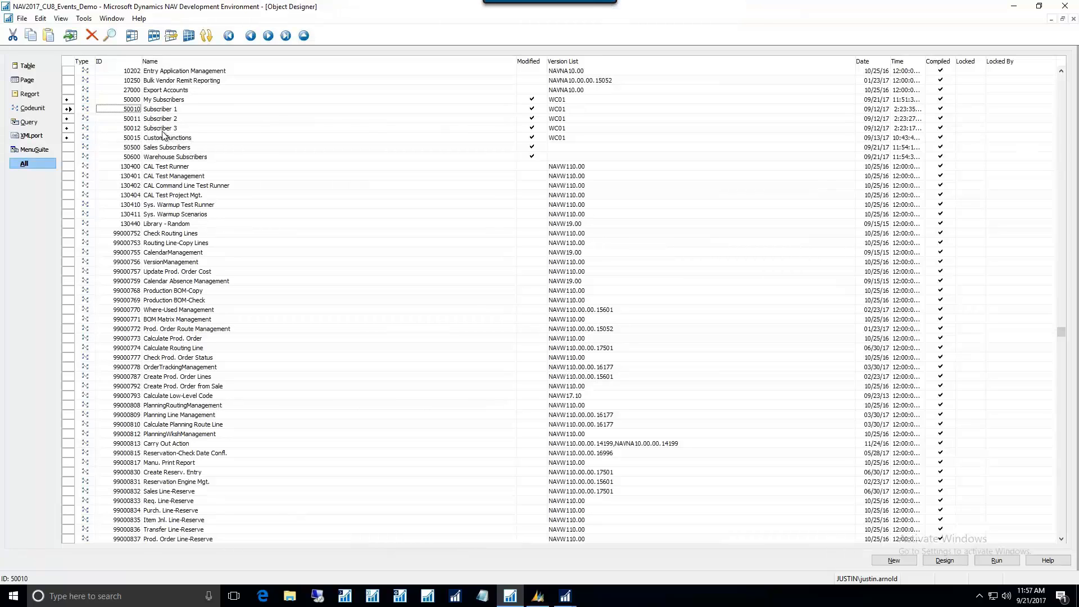
mouse_move(136, 120)
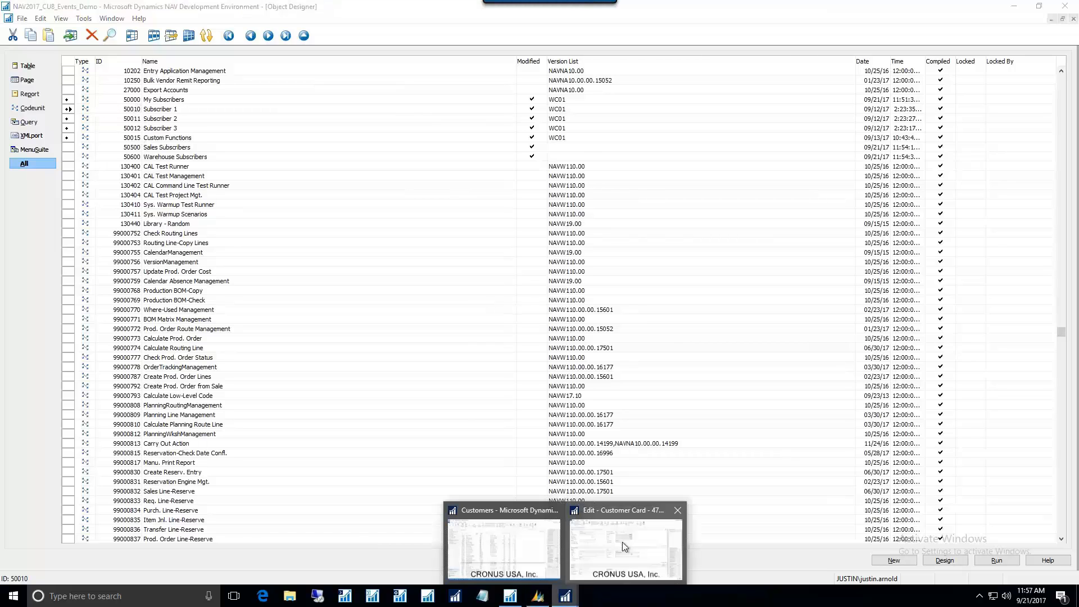
left_click(623, 544)
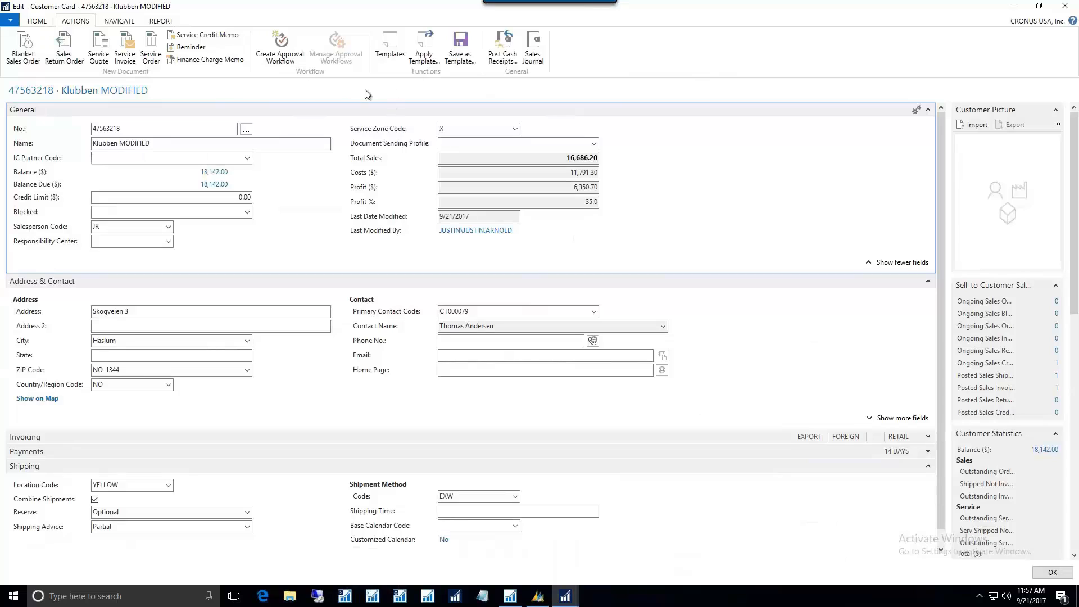
left_click(36, 20)
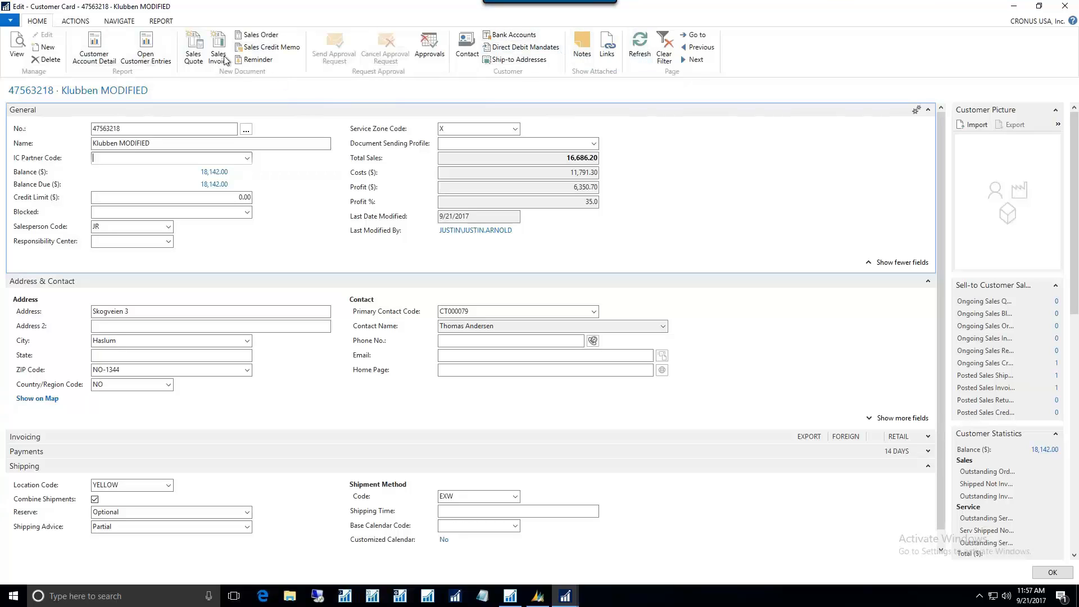
left_click(161, 20)
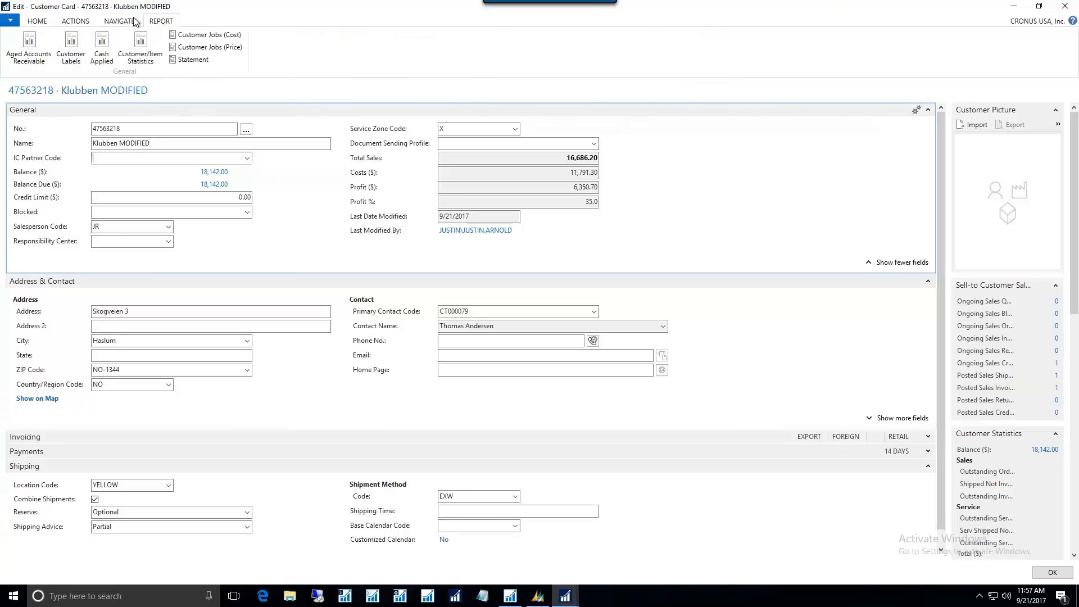
left_click(118, 20)
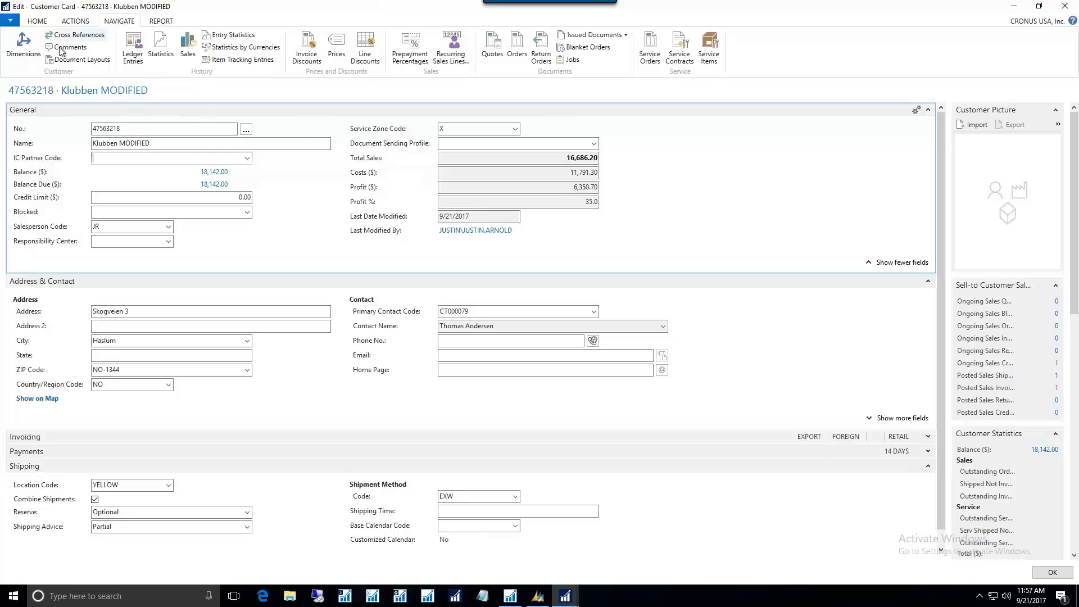
mouse_move(778, 298)
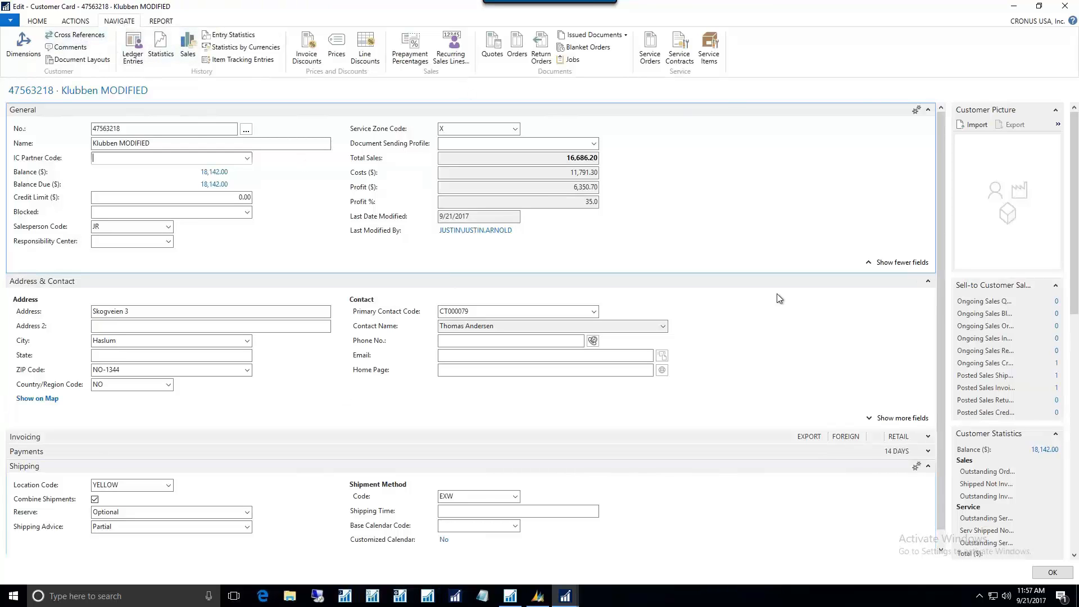
left_click(509, 595)
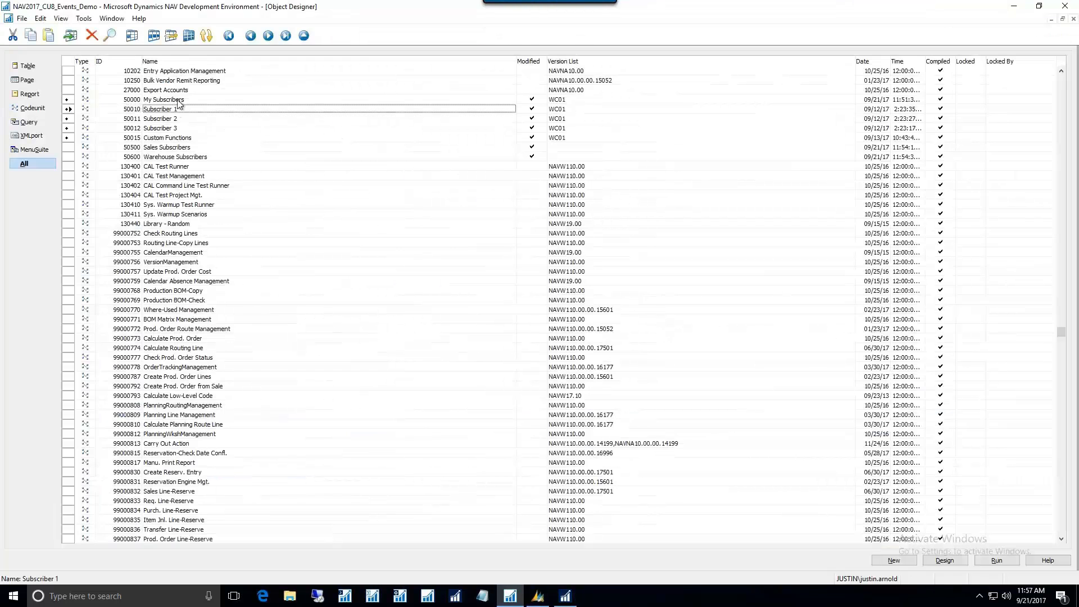
Filter Object Designer to pages and run page 42 Sales Order
left_click(28, 79)
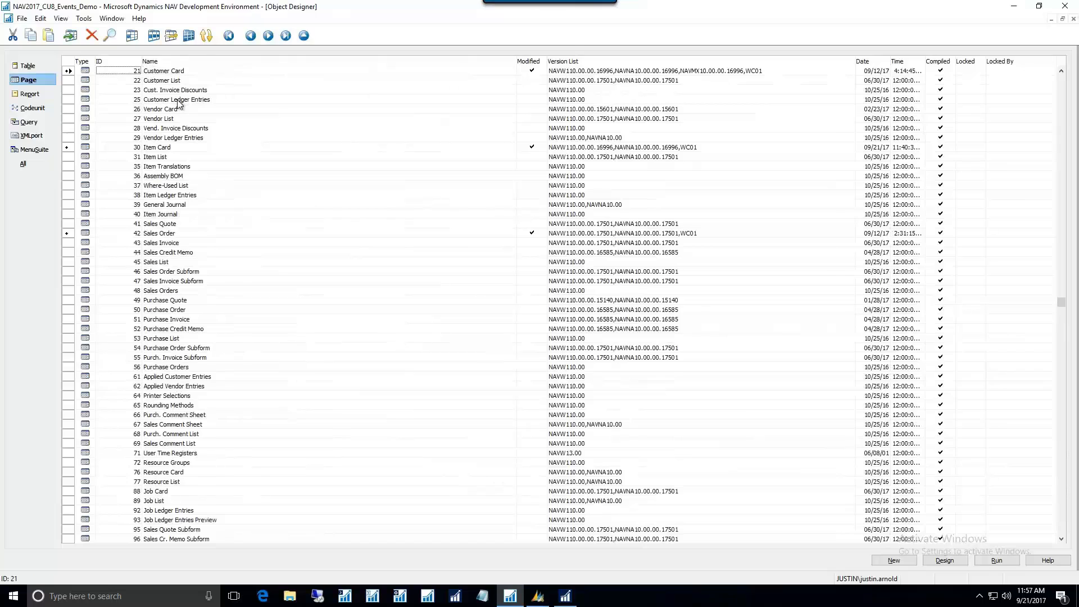
left_click(30, 108)
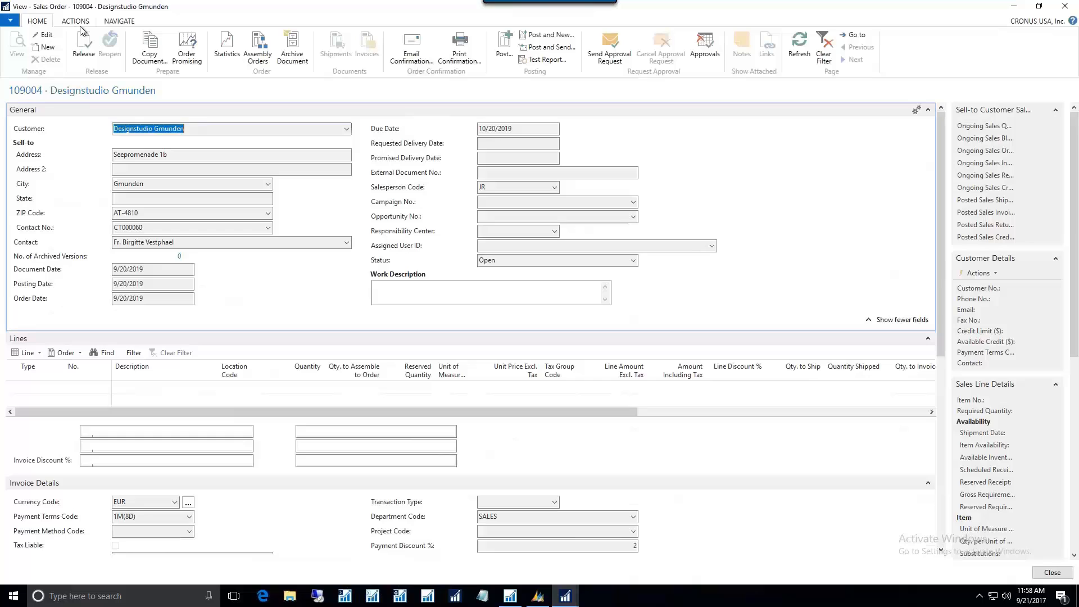
Show the Actions ribbon of sales order 109004 and return to the order window
left_click(76, 20)
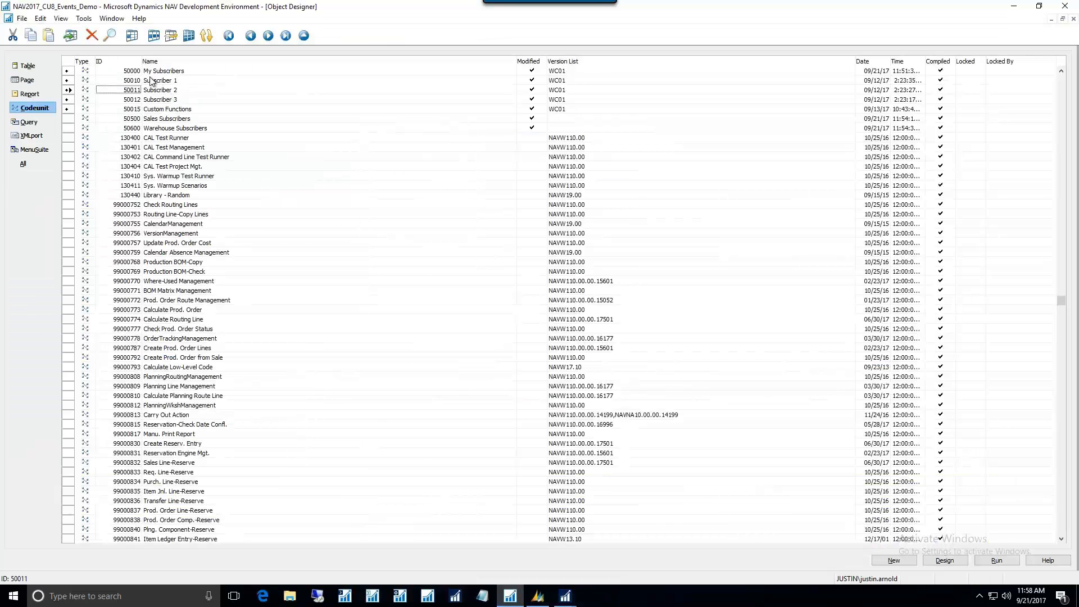
left_click(159, 99)
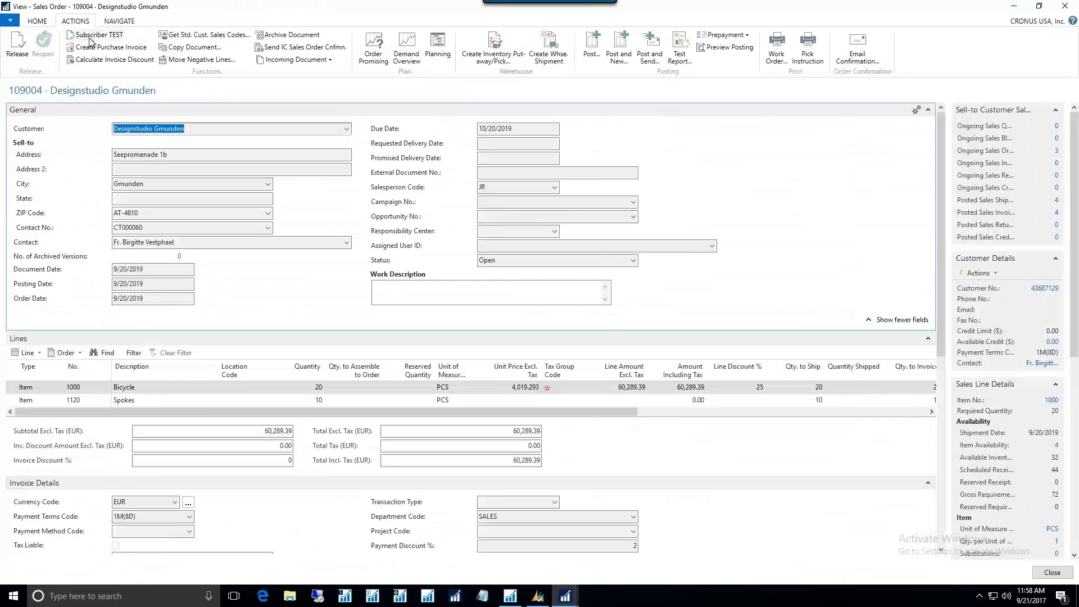
Run Subscriber TEST and acknowledge the messages from codeunits 50010, 50011 and 50012
left_click(100, 35)
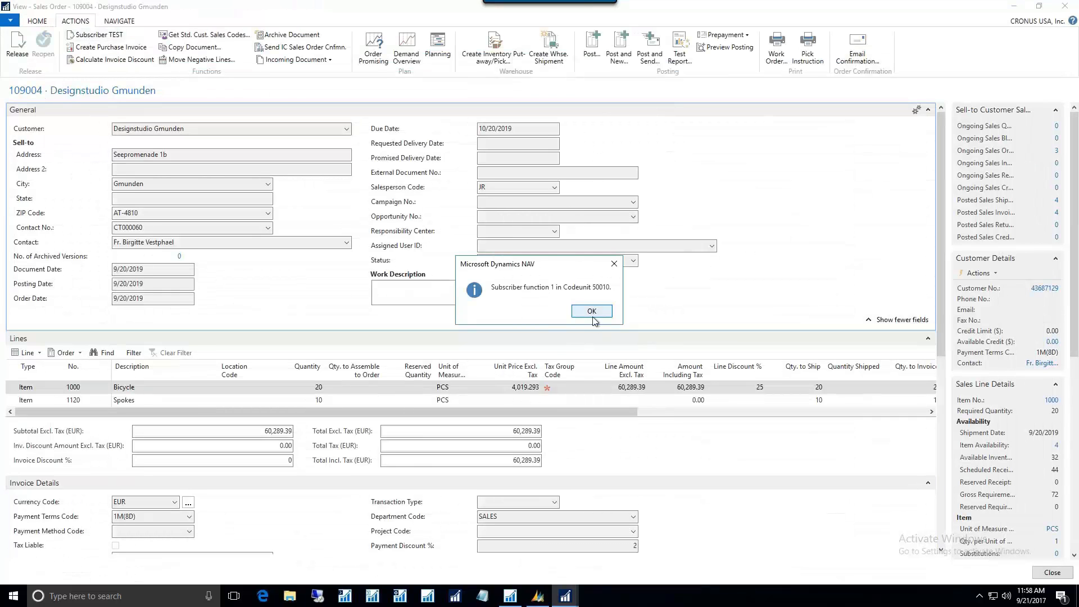
left_click(590, 312)
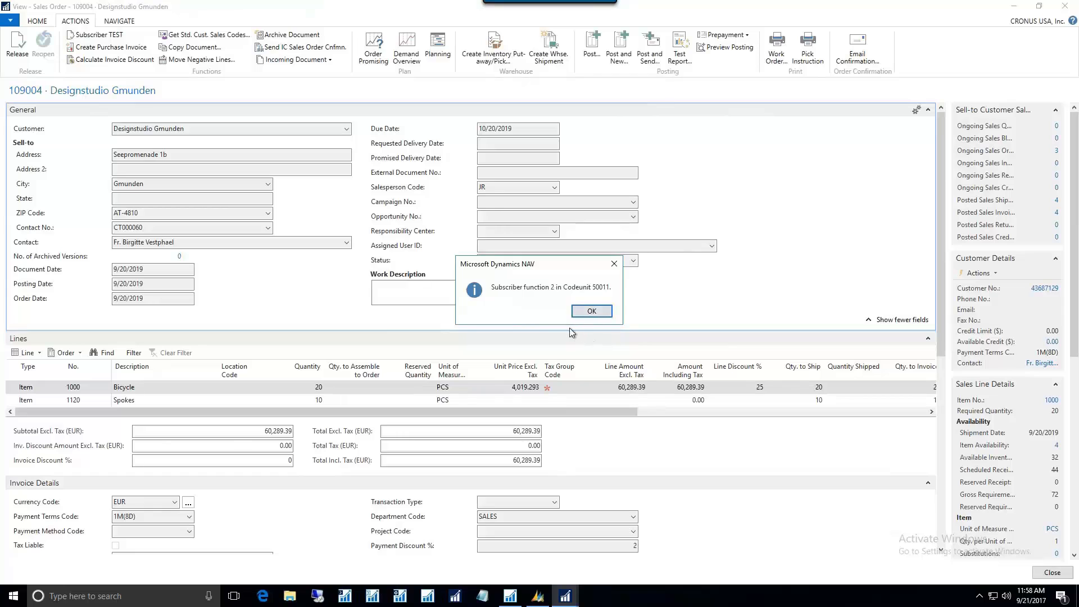
left_click(590, 310)
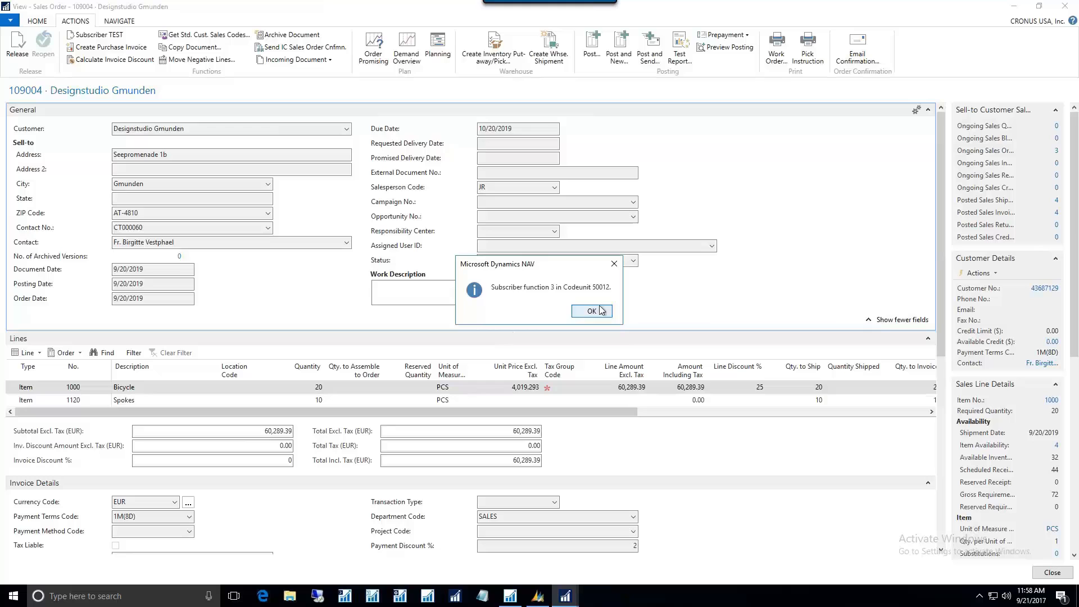
left_click(590, 311)
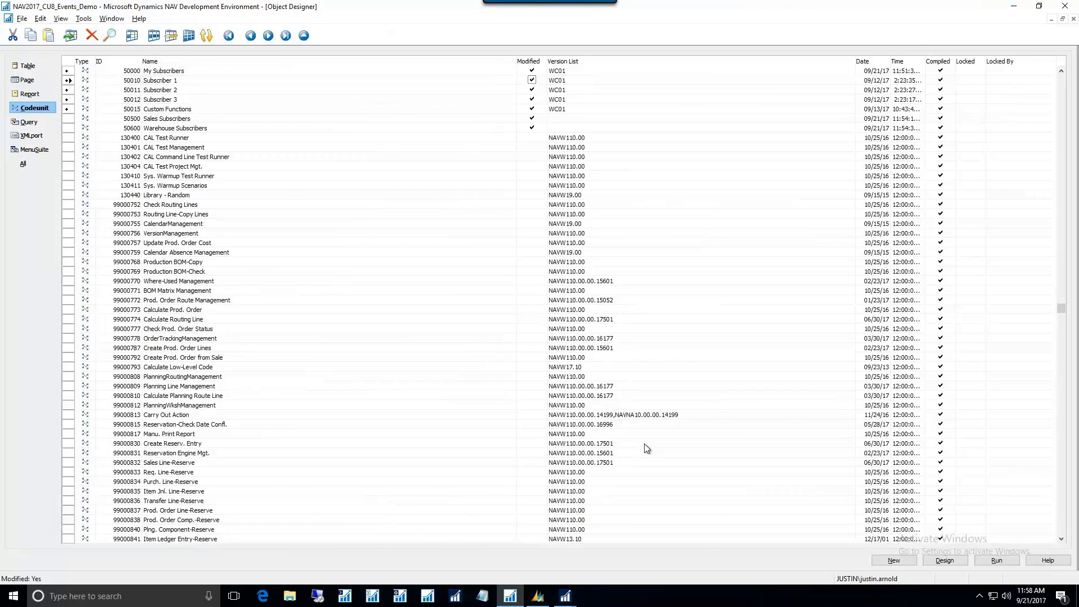
left_click(131, 80)
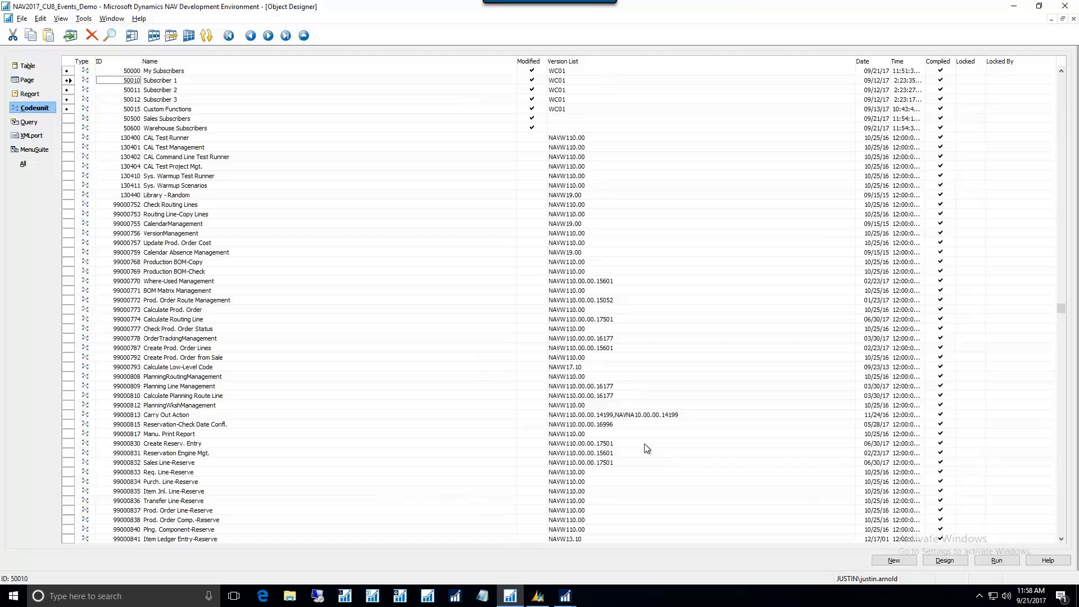
left_click(159, 90)
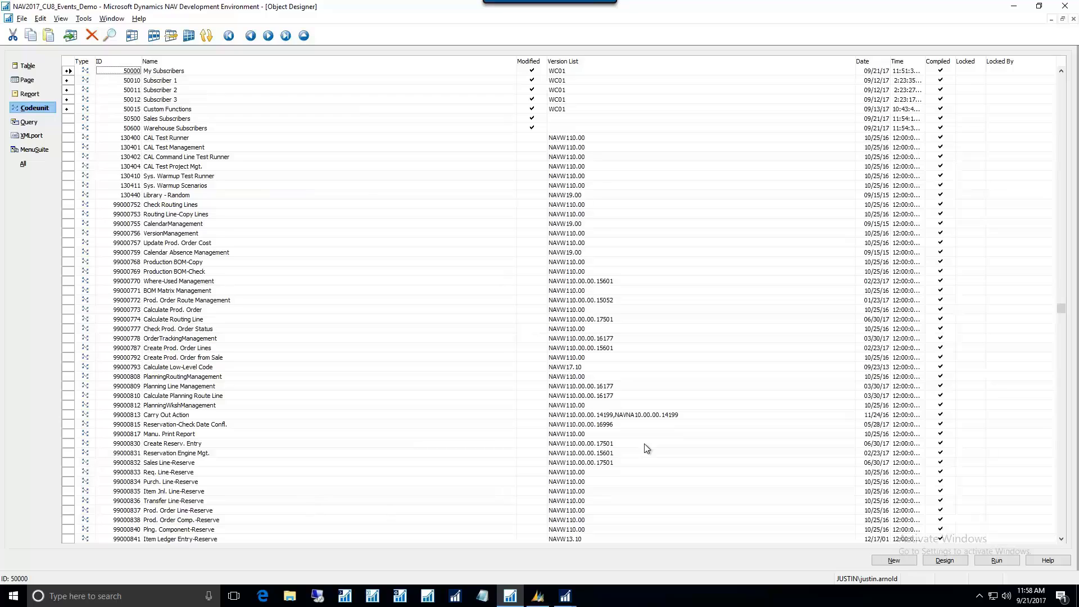
double_click(163, 70)
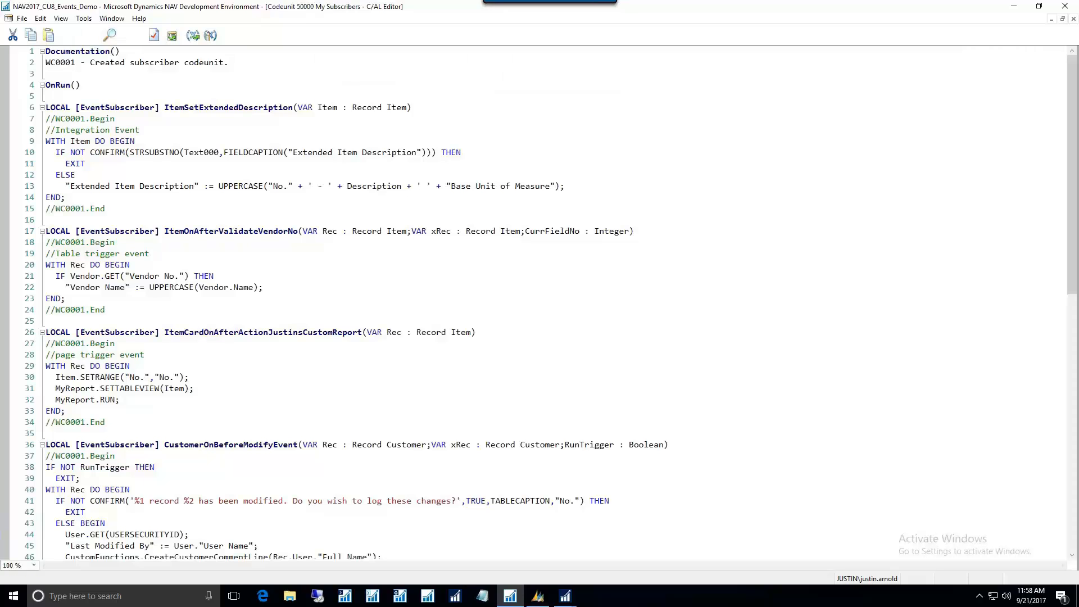
left_click(90, 35)
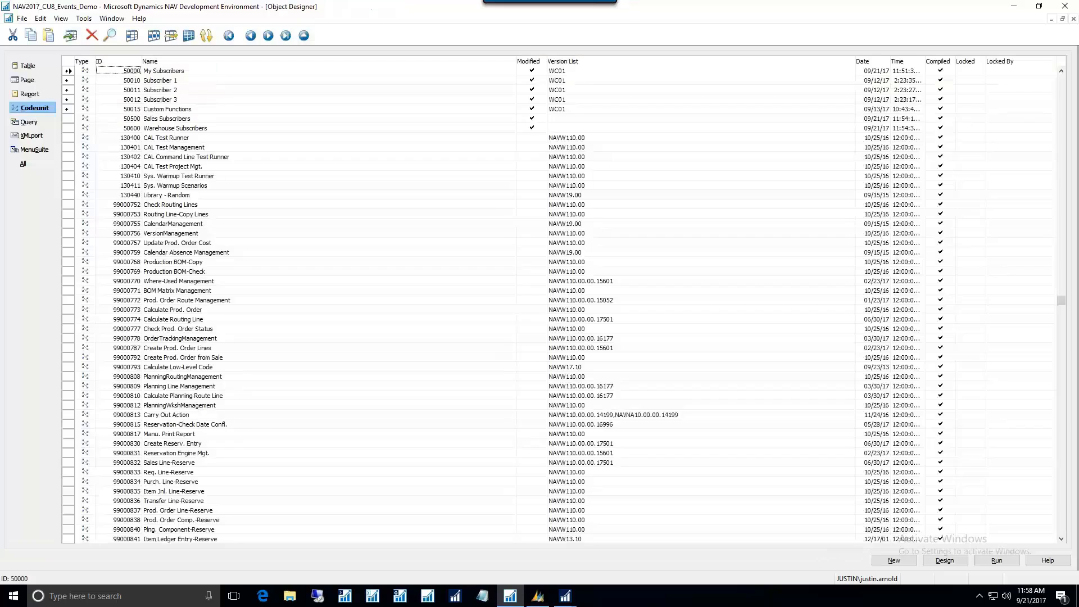